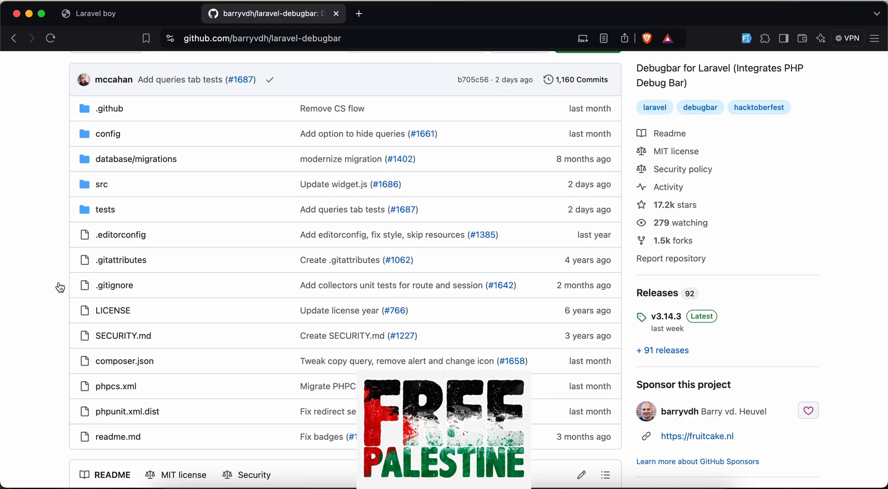
# - Scroll down to the laravel-debugbar README and open its Debugbar screenshot full-size
pyautogui.scroll(-3)
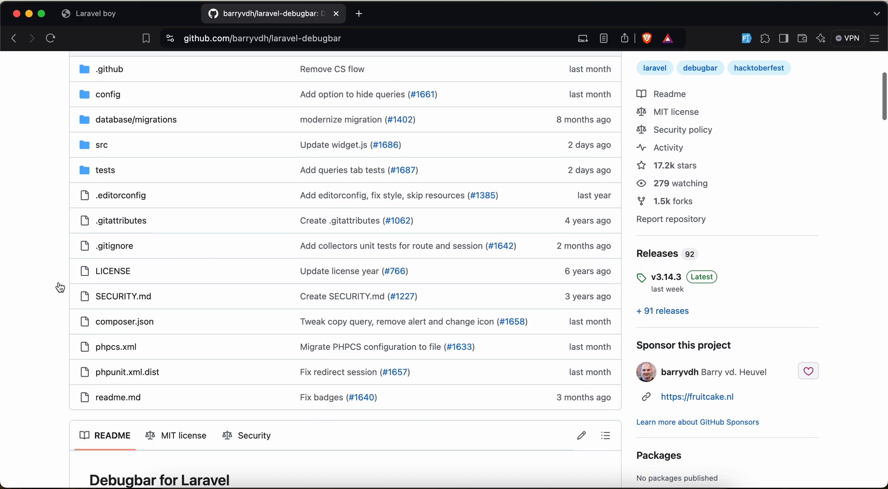
pyautogui.scroll(-3)
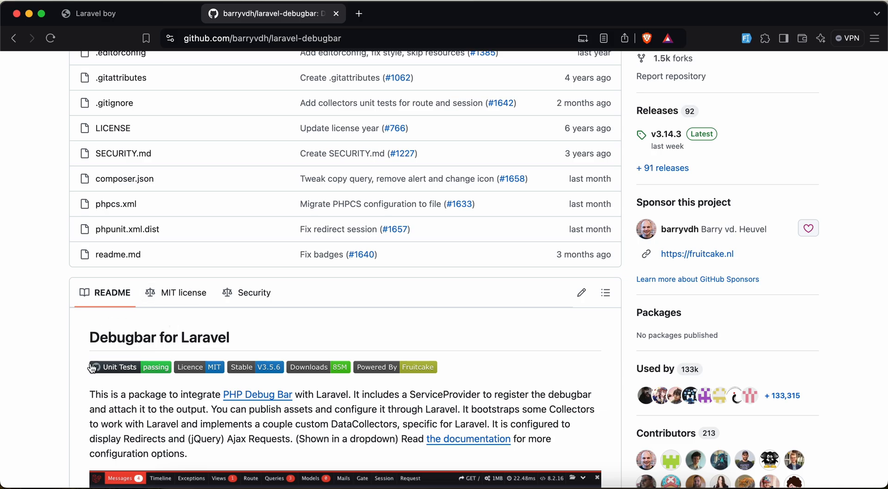
pyautogui.scroll(-3)
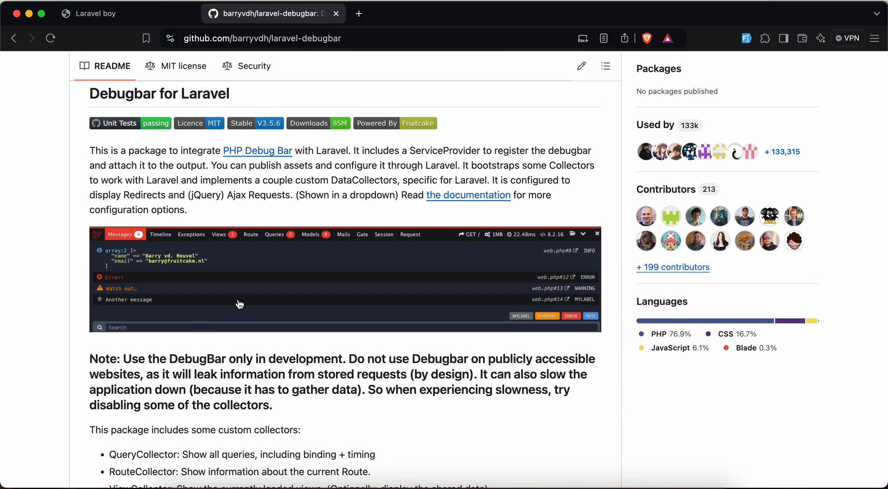
pyautogui.click(240, 304)
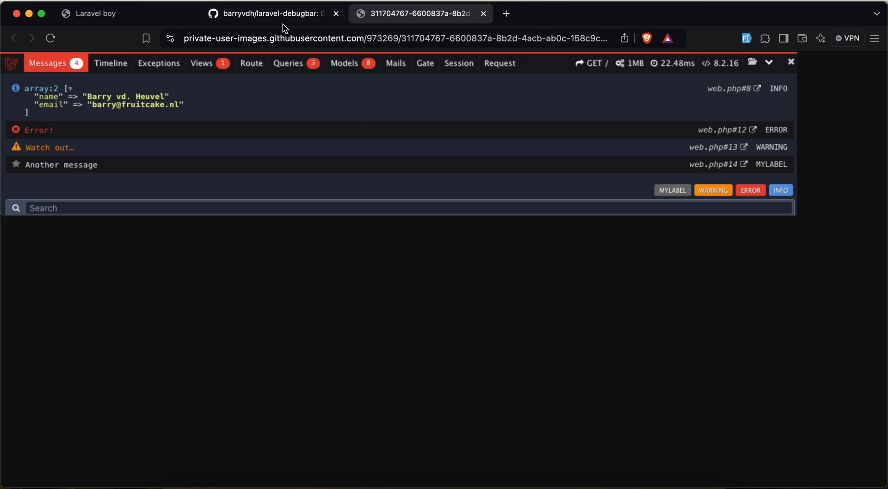
# - Switch to the tab showing the full-size Debugbar screenshot with its web.php links
pyautogui.click(272, 13)
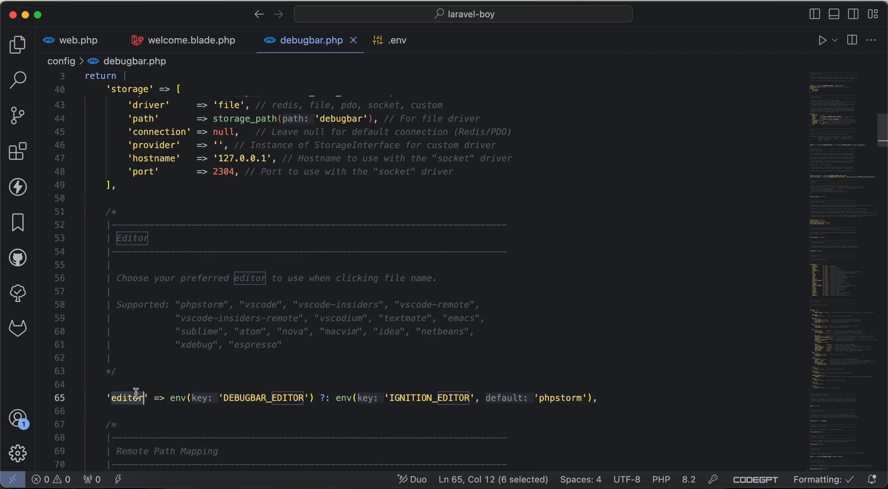
pyautogui.scroll(-3)
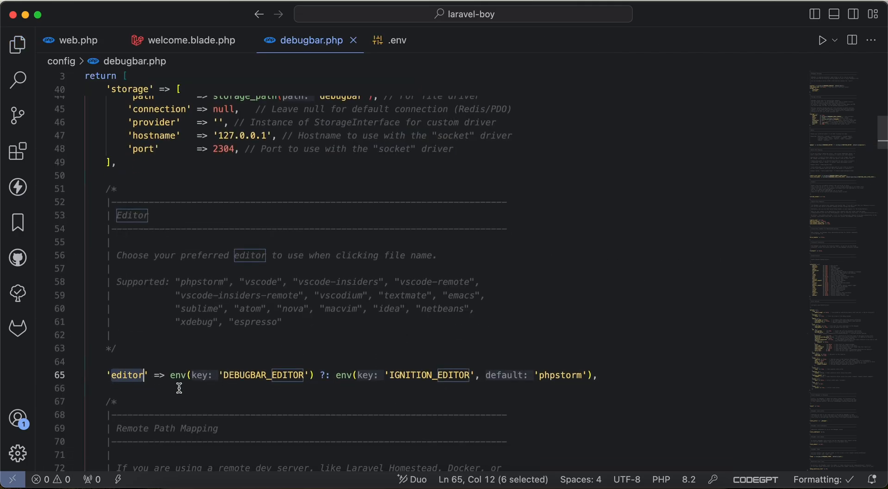
pyautogui.click(191, 375)
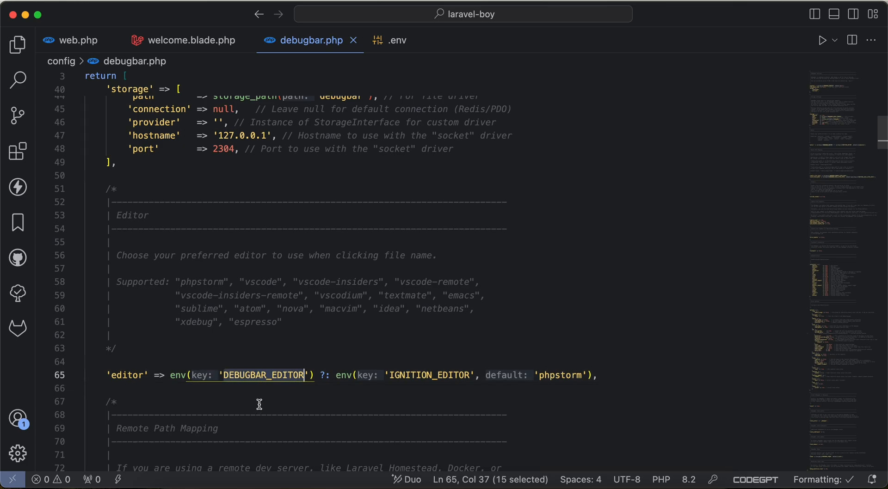
# - Append DEBUGBAR_EDITOR=vscode to .env, then return to config/debugbar.php
pyautogui.click(396, 41)
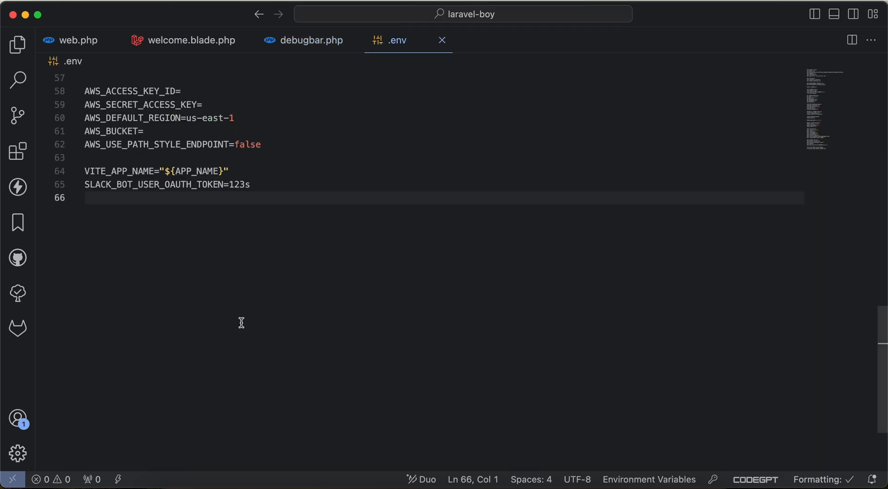
pyautogui.write('DEBUGBAR_EDITOR=')
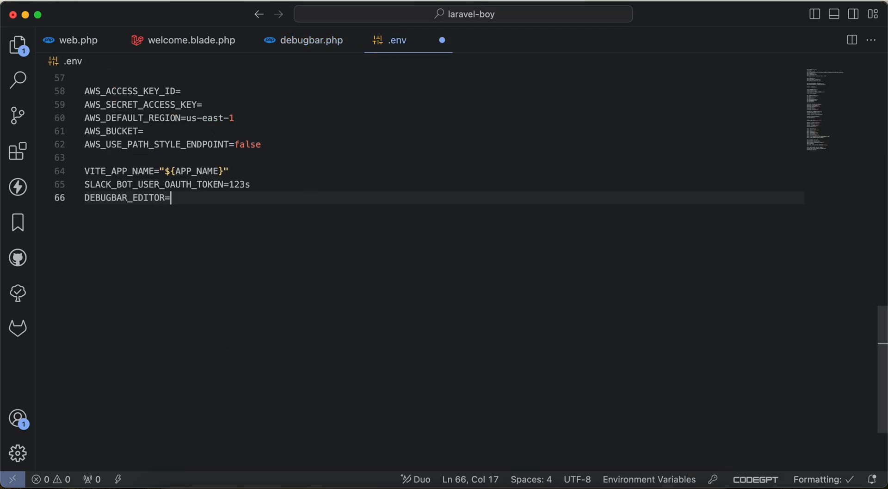
pyautogui.write('vscode')
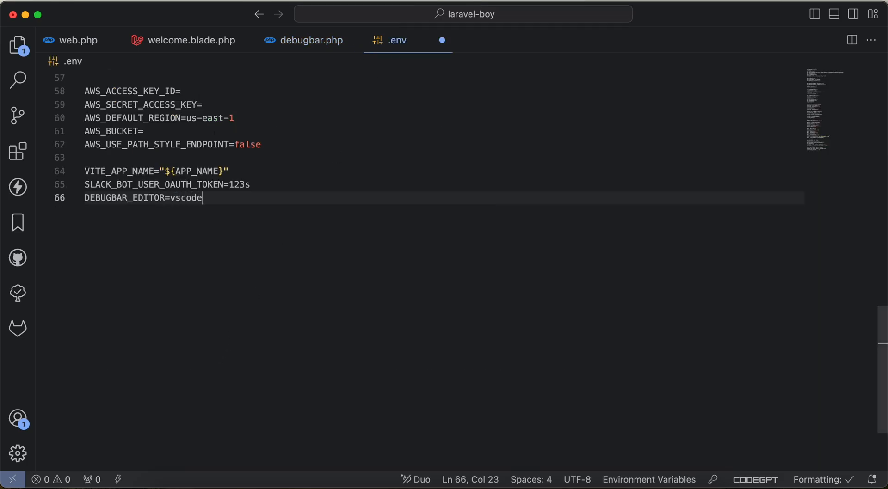
pyautogui.click(309, 40)
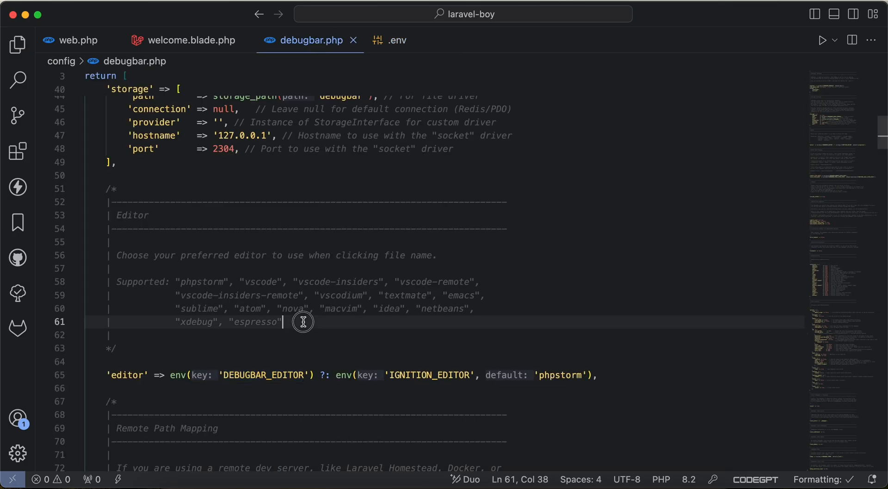
pyautogui.click(330, 281)
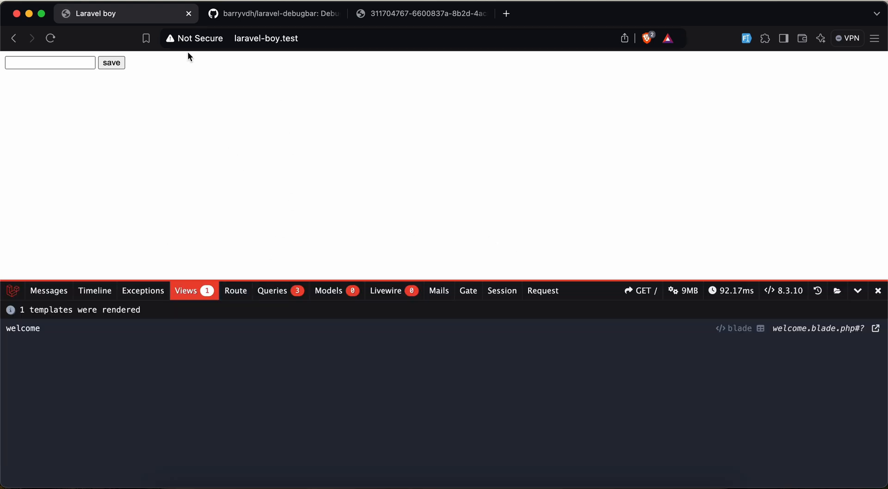
# - From Debugbar's Route tab, open routes/web.php:7-9 in VS Code via the browser prompt
pyautogui.click(235, 291)
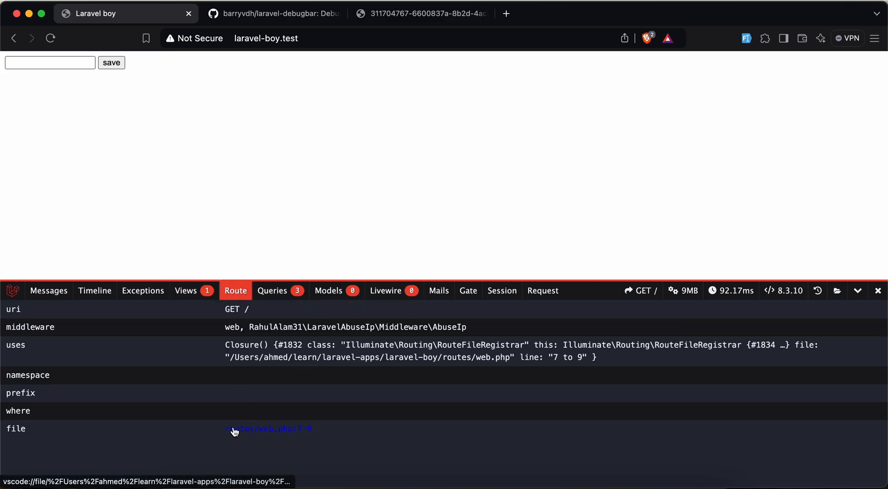
pyautogui.moveTo(267, 438)
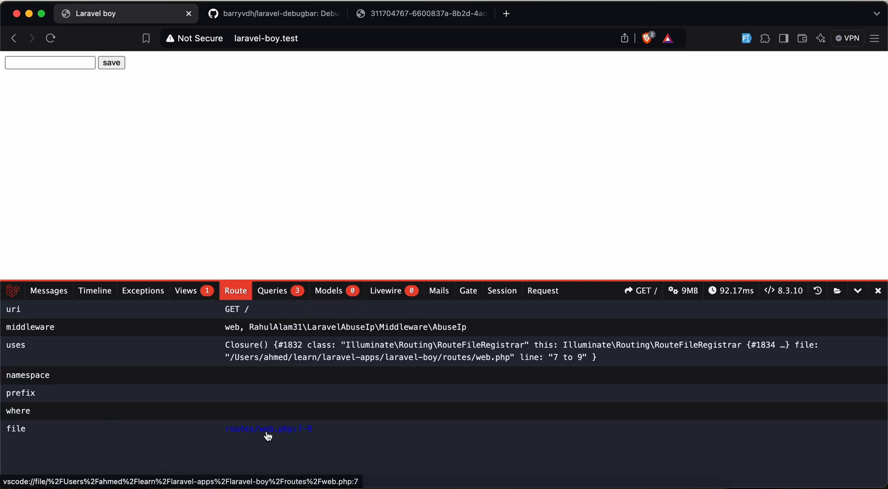
pyautogui.click(268, 428)
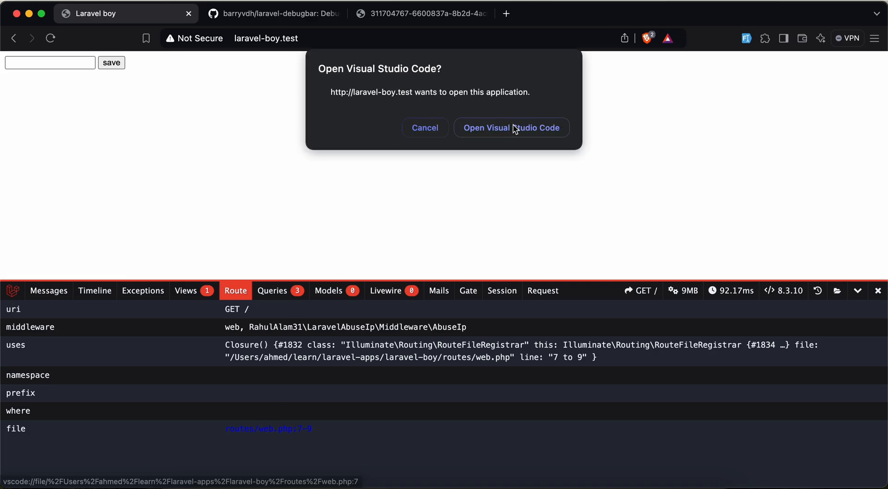
pyautogui.click(511, 128)
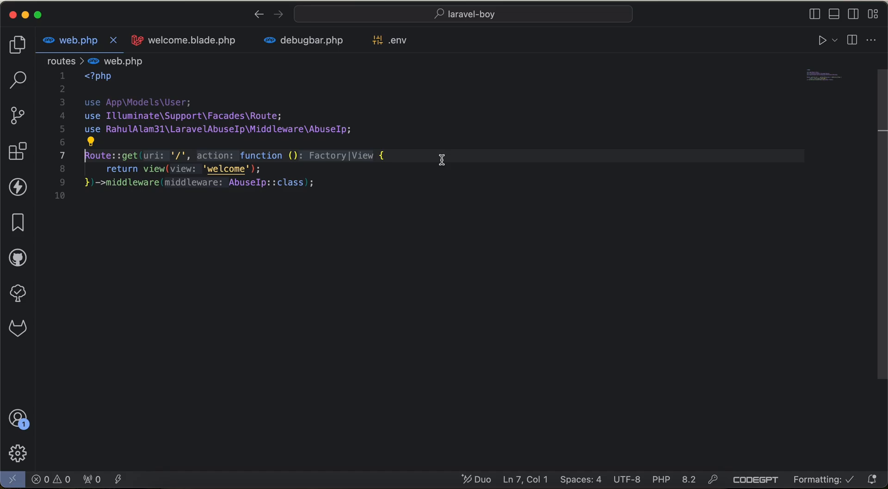
# - Make store() return view('welcome') and route home to [ProductController::class,'store']
pyautogui.click(89, 182)
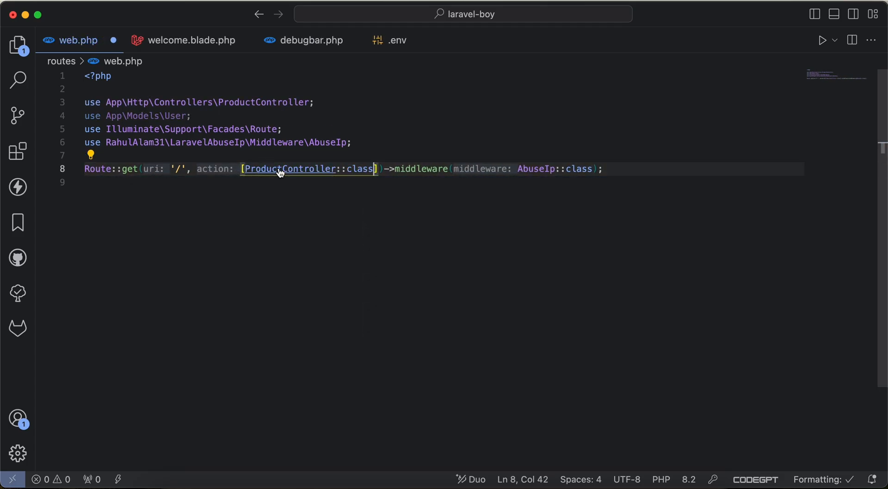
pyautogui.click(289, 169)
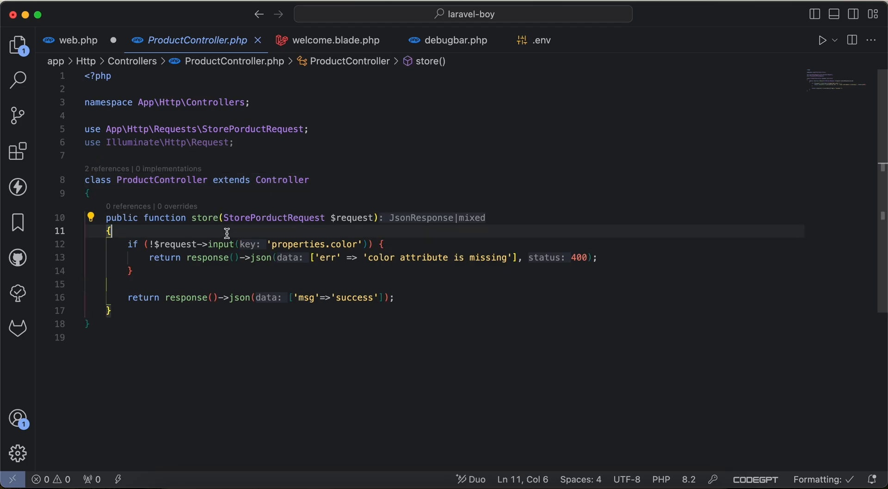
pyautogui.write("return view('welcome');")
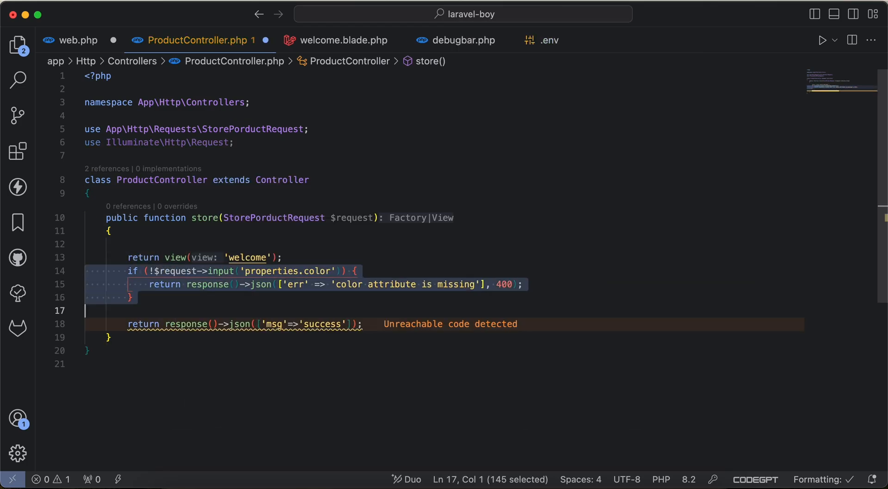
pyautogui.click(71, 40)
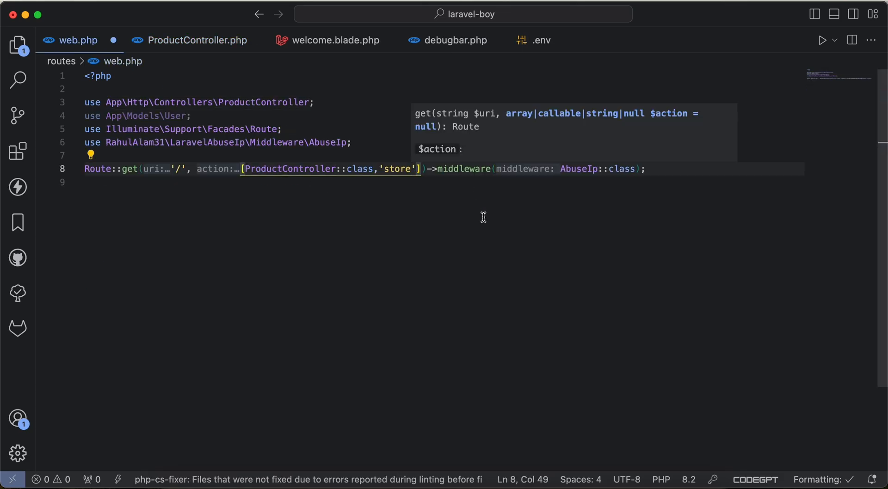
pyautogui.click(191, 41)
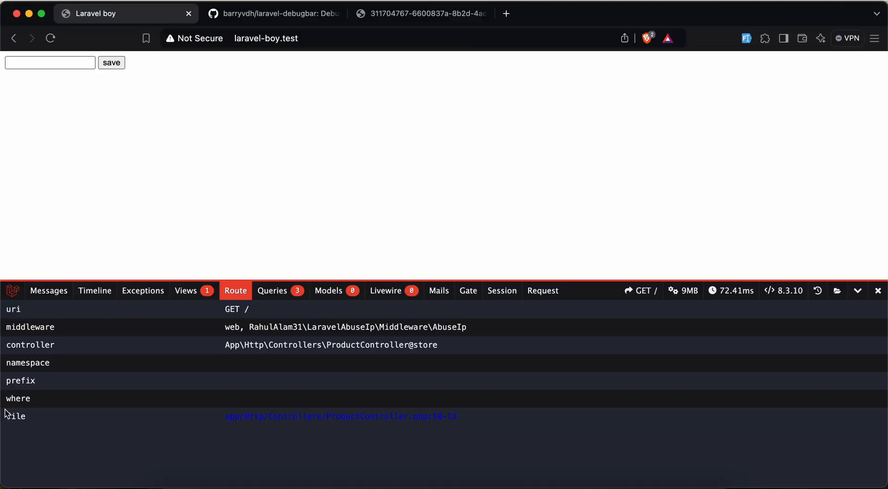
# - Follow the route's ProductController file link, confirming the Open Visual Studio Code prompt
pyautogui.click(315, 417)
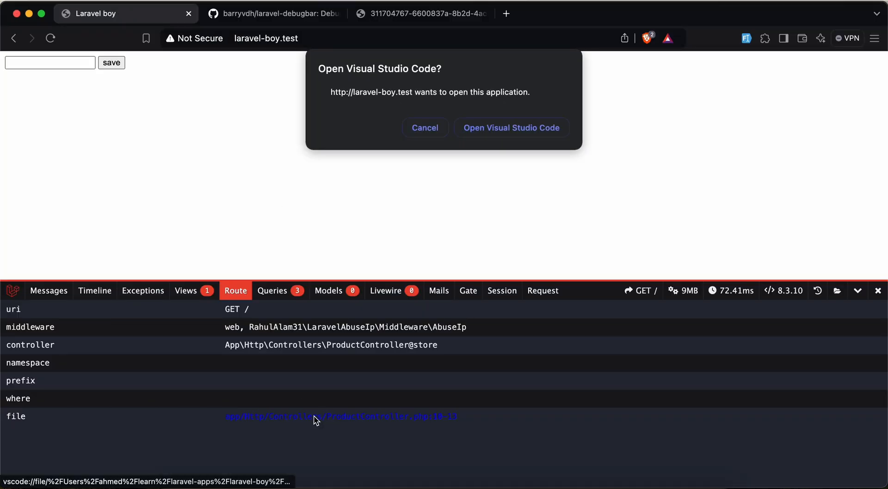
pyautogui.click(511, 128)
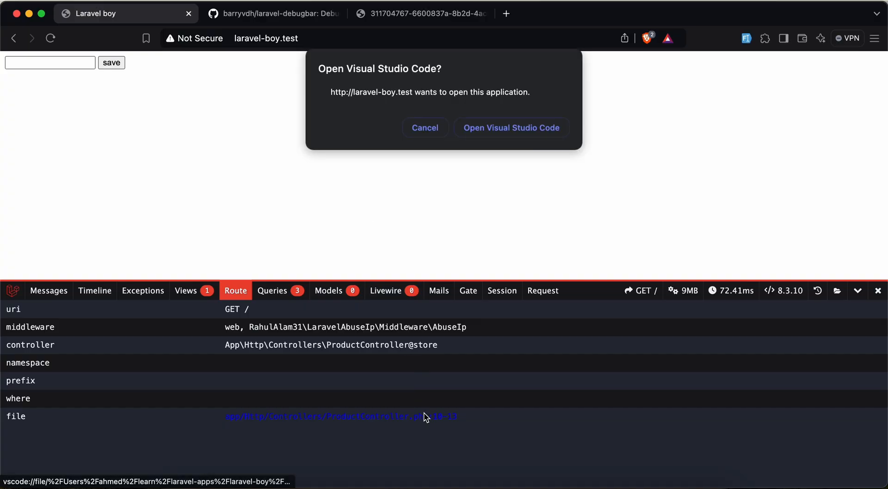
pyautogui.click(511, 128)
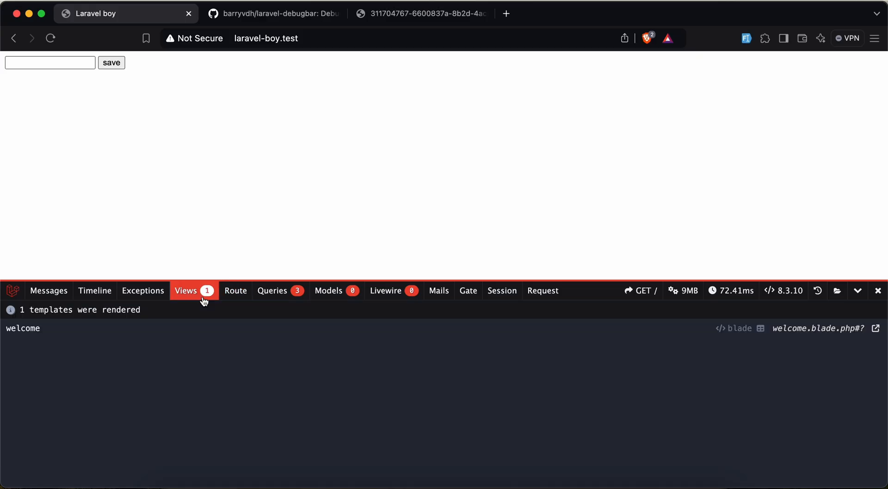
pyautogui.moveTo(101, 319)
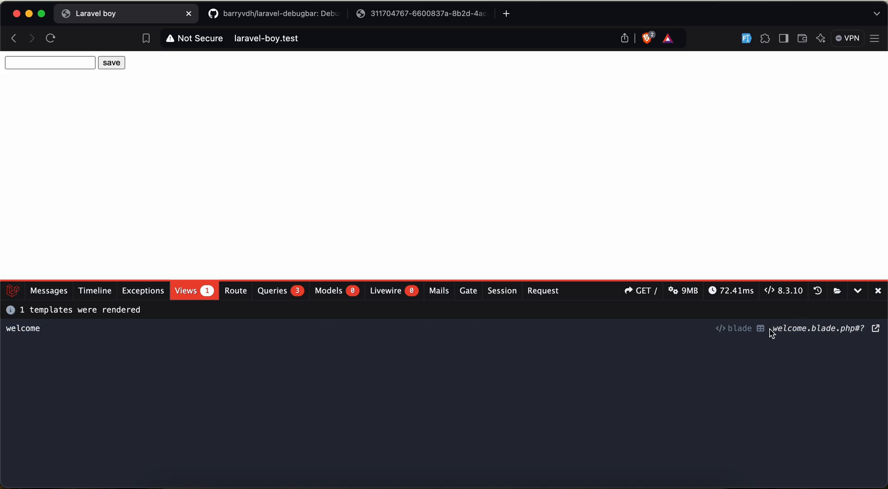
# - Open welcome.blade.php in VS Code from the Views list, allowing the browser prompt
pyautogui.click(876, 329)
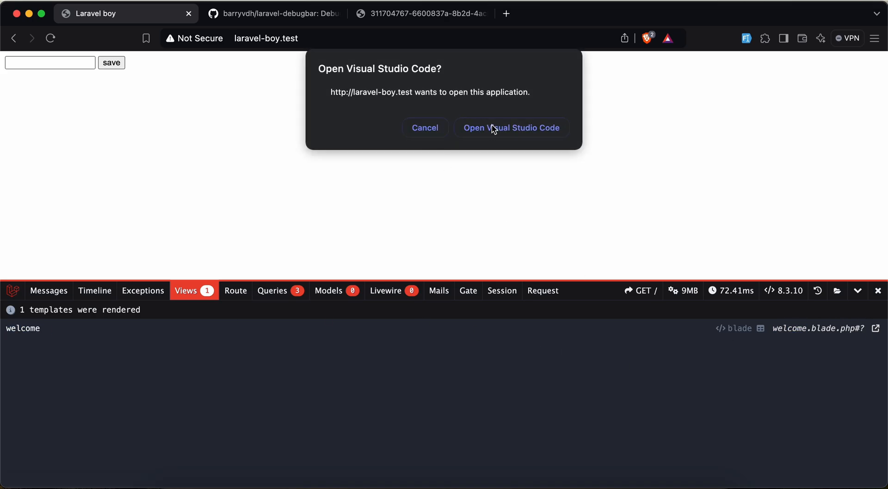
pyautogui.click(511, 128)
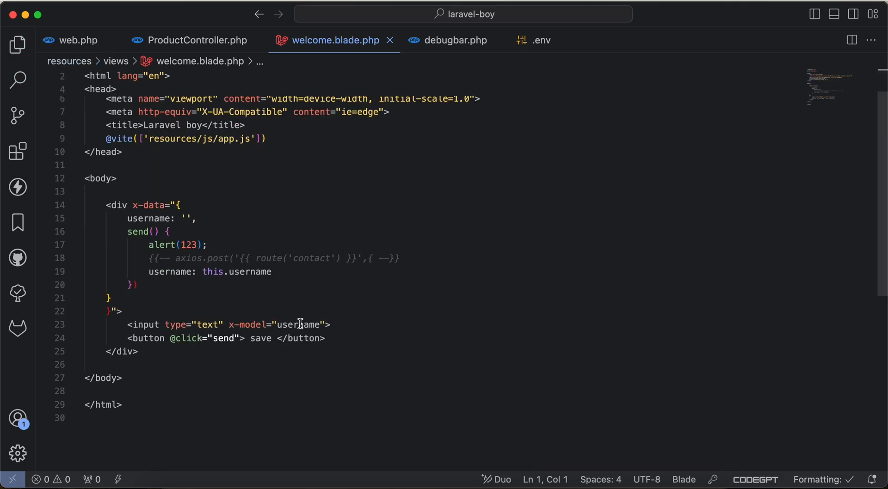
# - Run php artisan make:view hello, include it in welcome, and open hello.blade.php
pyautogui.write('b:in')
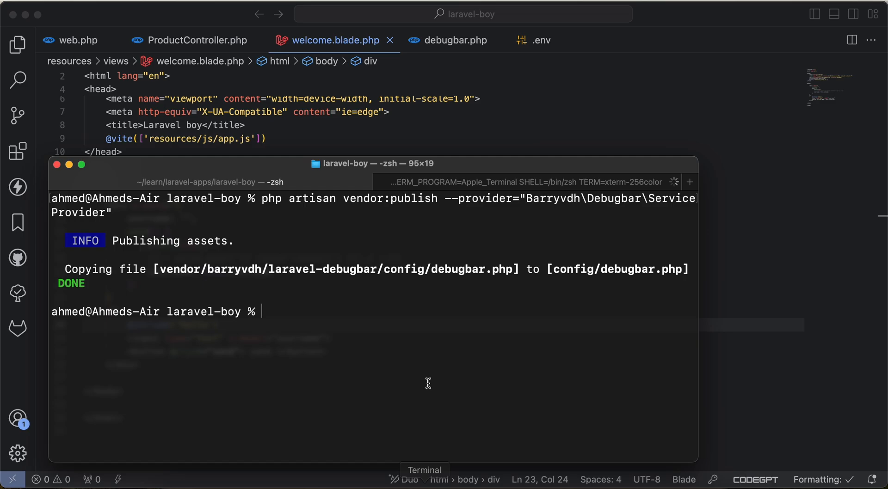
pyautogui.write('art mak')
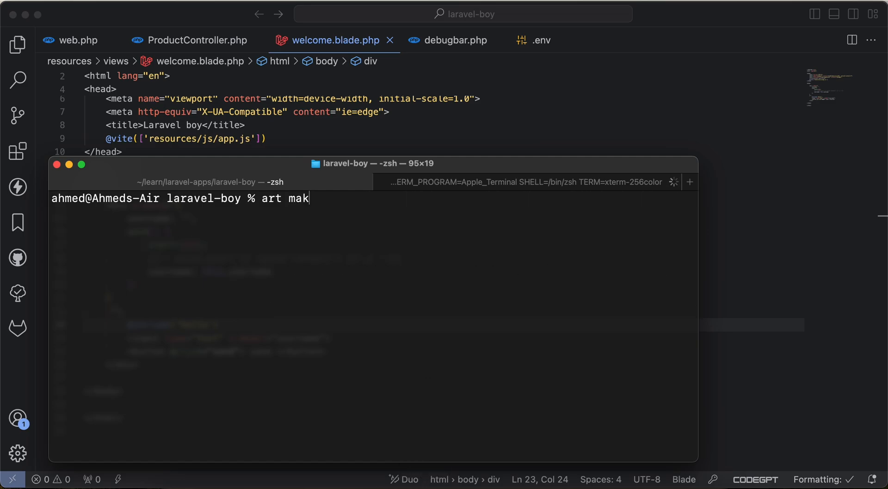
pyautogui.write('e:vi')
pyautogui.write('he')
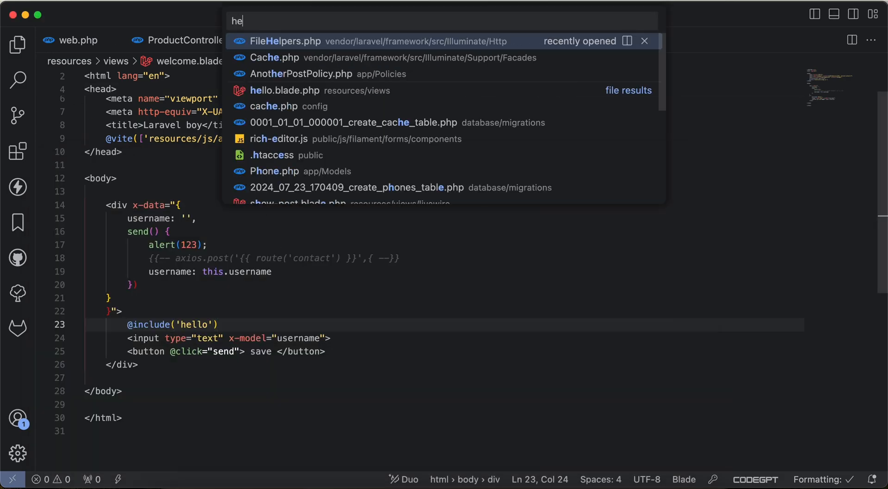
pyautogui.click(285, 90)
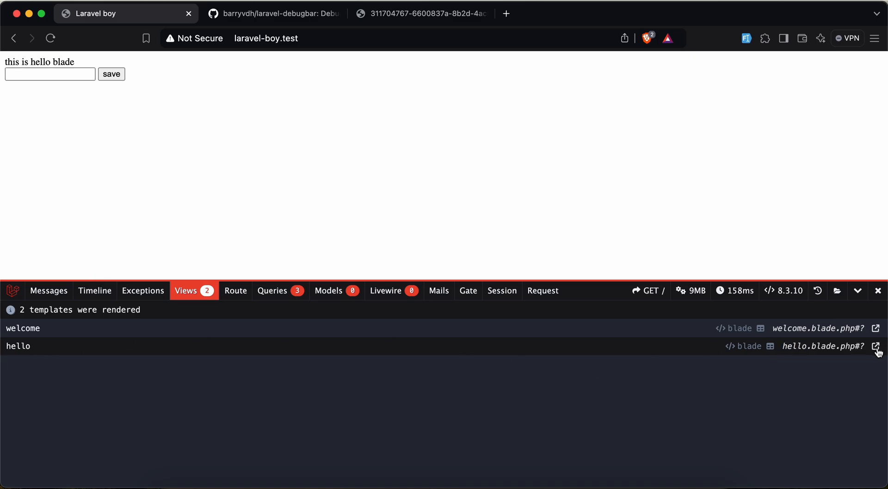
# - Open hello.blade.php in VS Code using its open-in-editor icon in the Views list
pyautogui.click(874, 347)
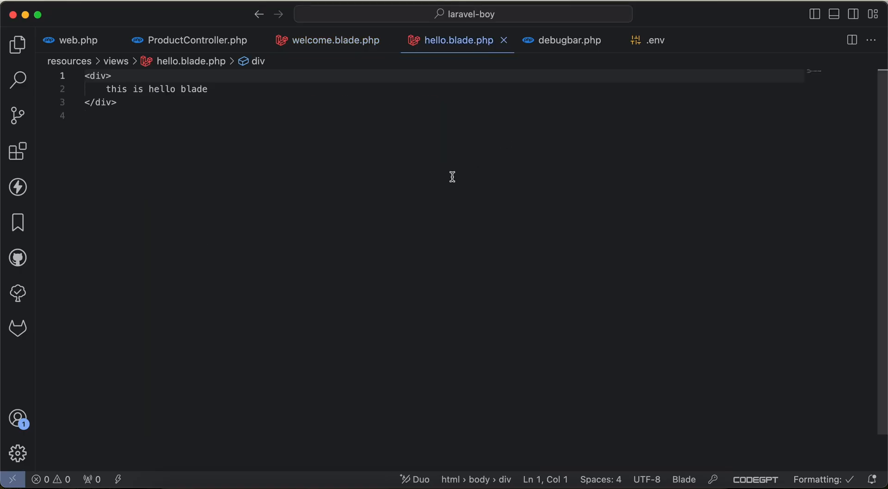